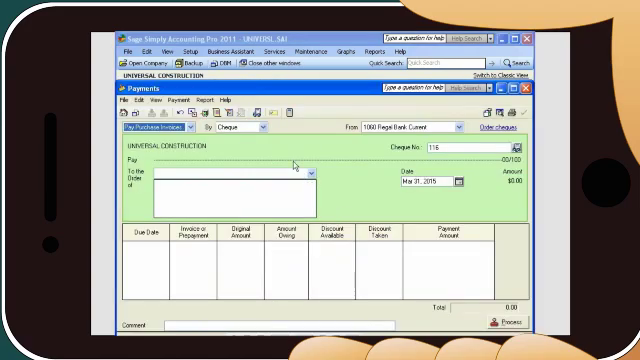
Close the Payments window and open an item record from the Inventory & Services list.
click(268, 128)
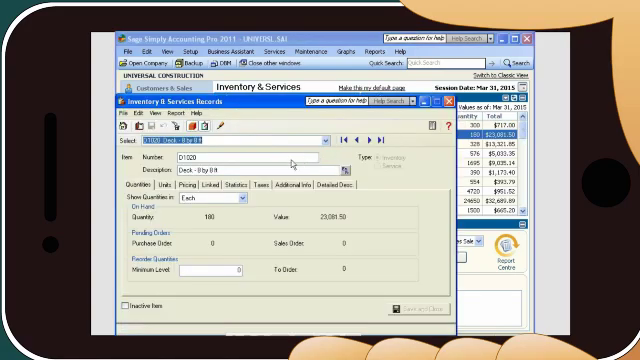
Close the Inventory & Services record, returning to the Banking module home.
click(174, 184)
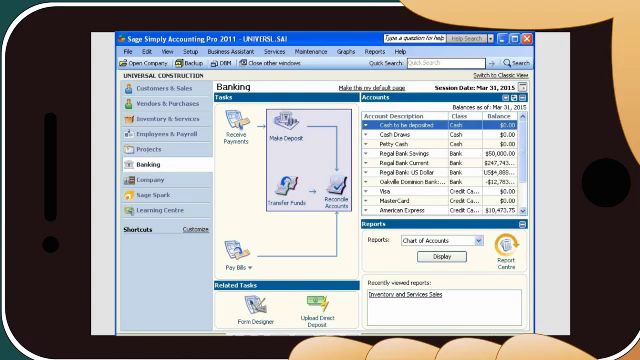
Launch the Report Centre from the Banking window's Reports pane to the My Reports overview.
click(572, 250)
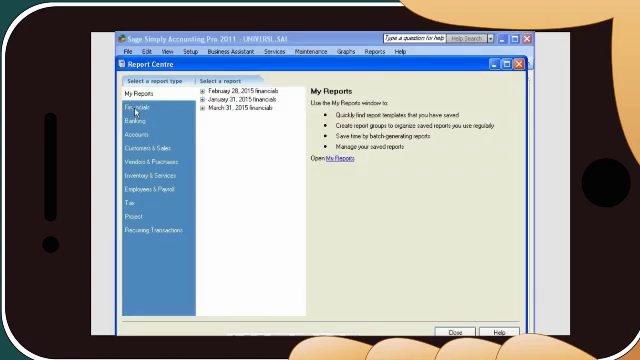
Browse the Accounts reports, then show File > Import/Export > Electronic Filing options.
click(136, 104)
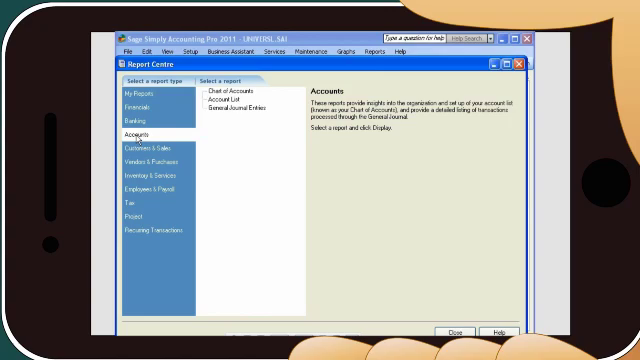
mouse_move(476, 76)
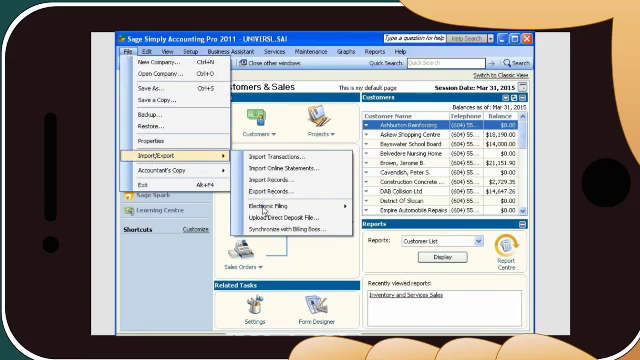
click(276, 204)
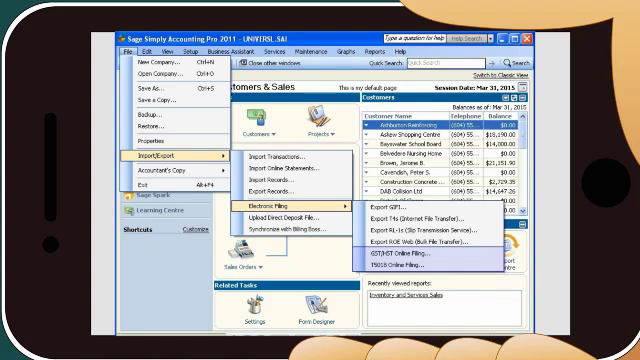